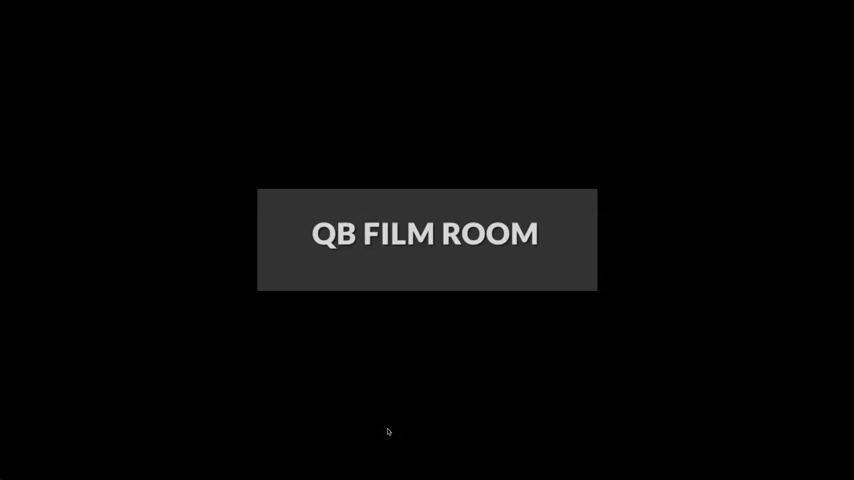
{"action": "mouse_move", "coordinate": [406, 416]}
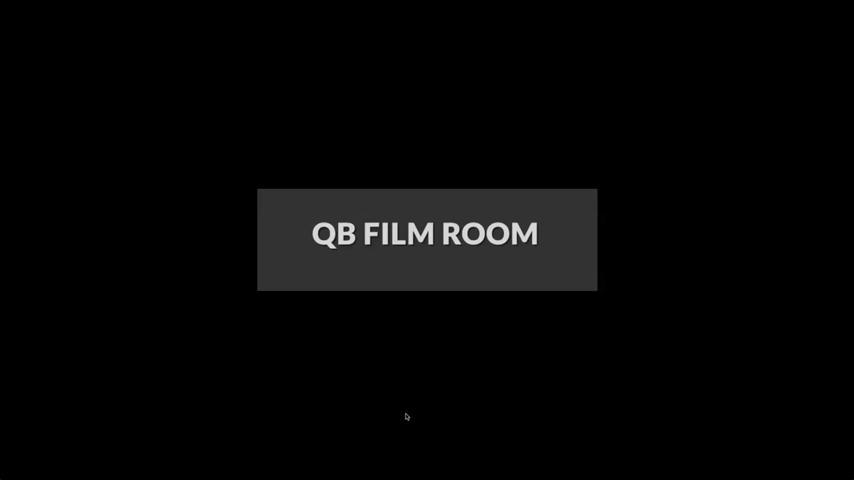
{"action": "mouse_move", "coordinate": [118, 308]}
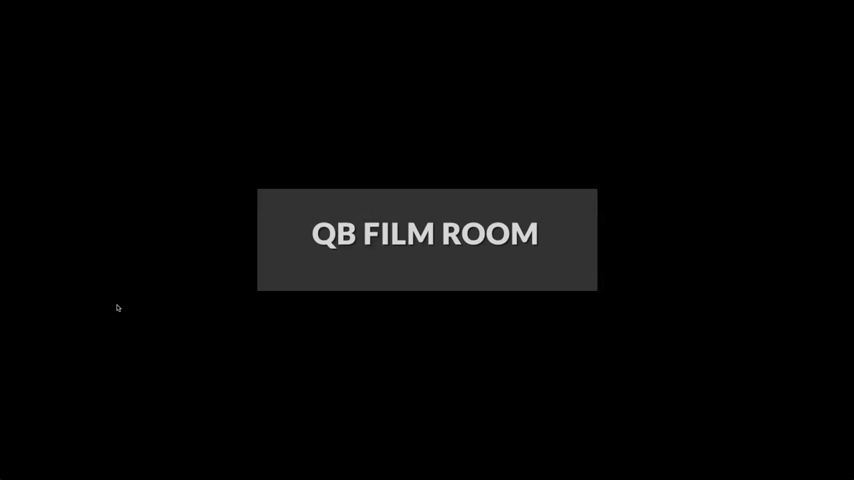
{"action": "mouse_move", "coordinate": [222, 323]}
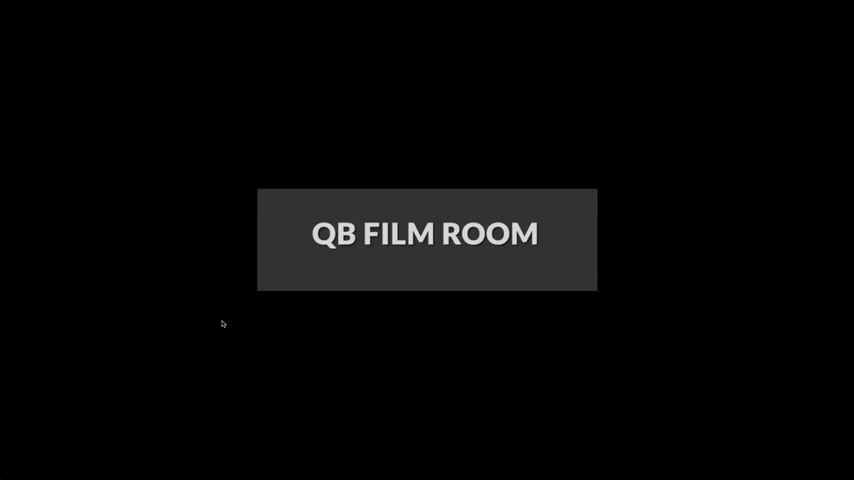
{"action": "mouse_move", "coordinate": [204, 215]}
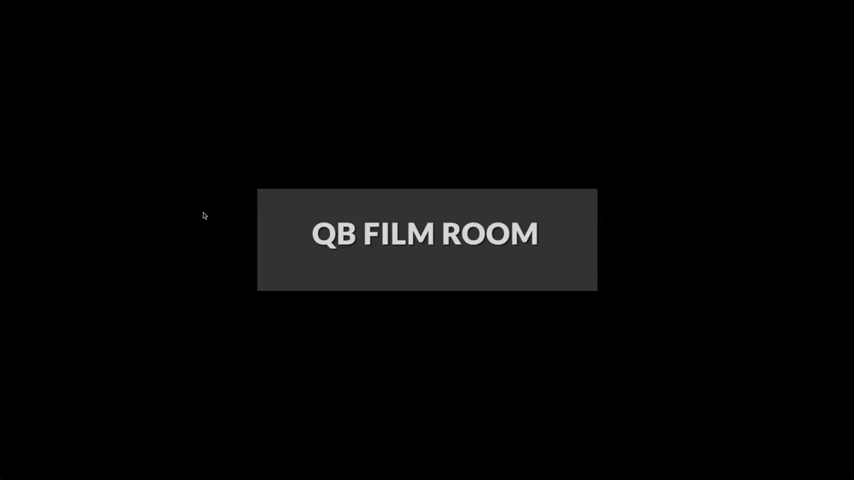